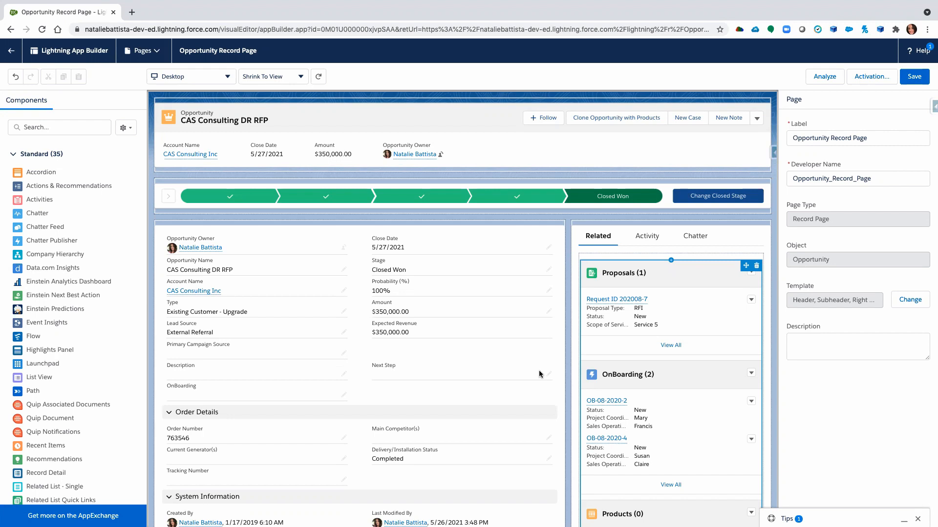
{"action": "mouse_move", "coordinate": [51, 231]}
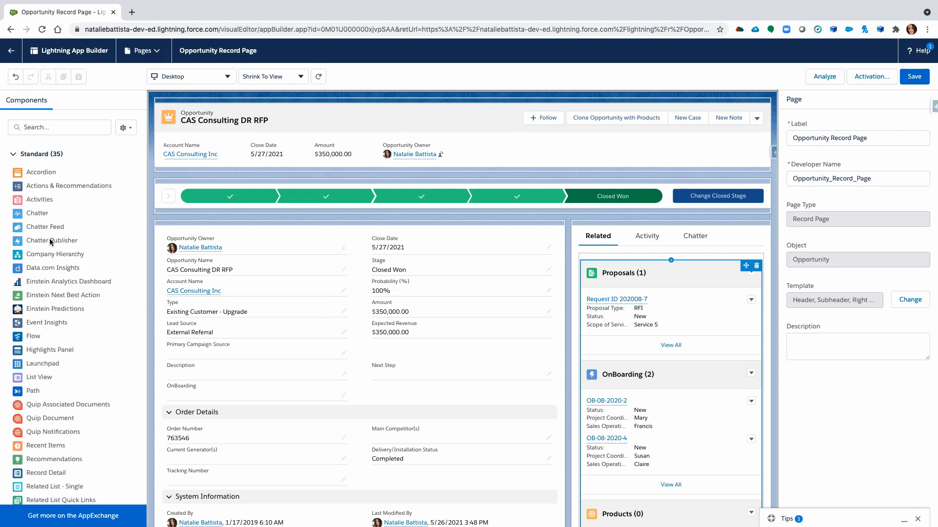
Scroll the Components panel to reach the Rich Text component for the page
{"action": "scroll", "scroll_direction": "down", "scroll_amount": 3}
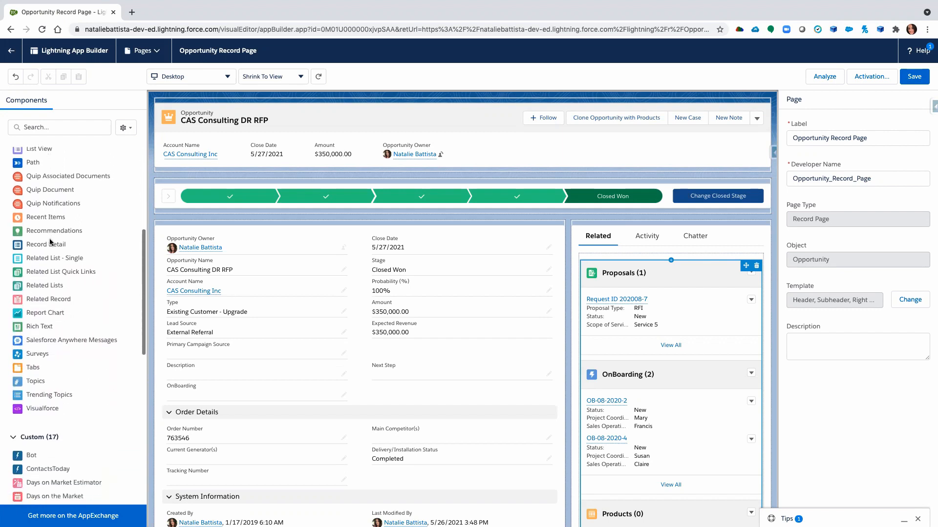
{"action": "mouse_move", "coordinate": [62, 285]}
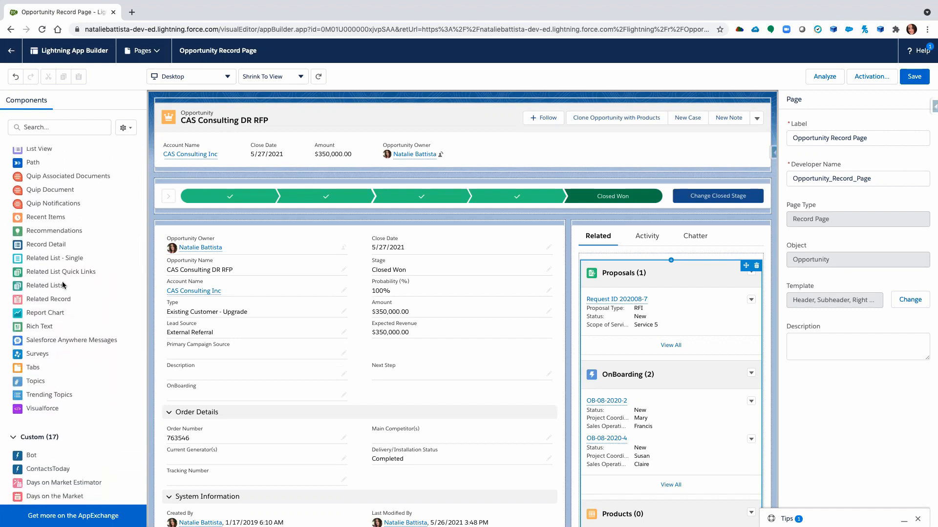
{"action": "mouse_move", "coordinate": [67, 340]}
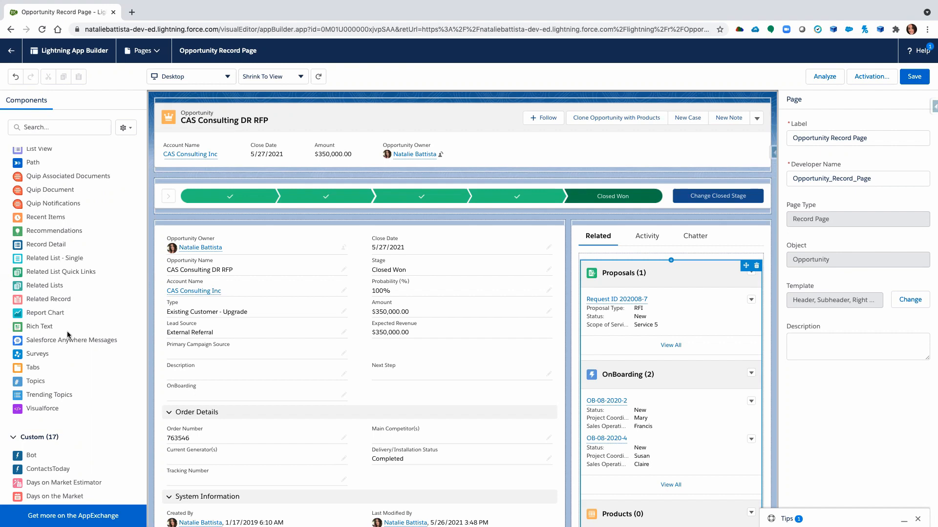
{"action": "mouse_move", "coordinate": [192, 332]}
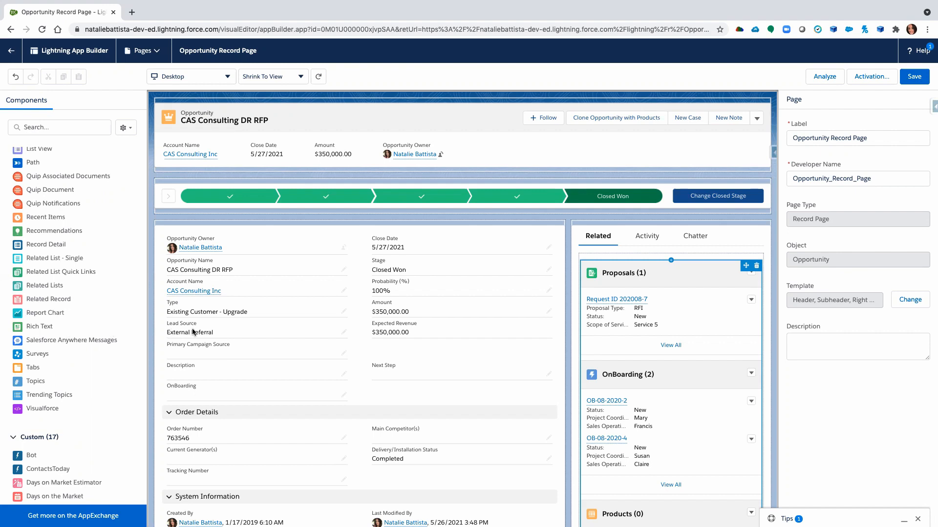
{"action": "mouse_move", "coordinate": [34, 328]}
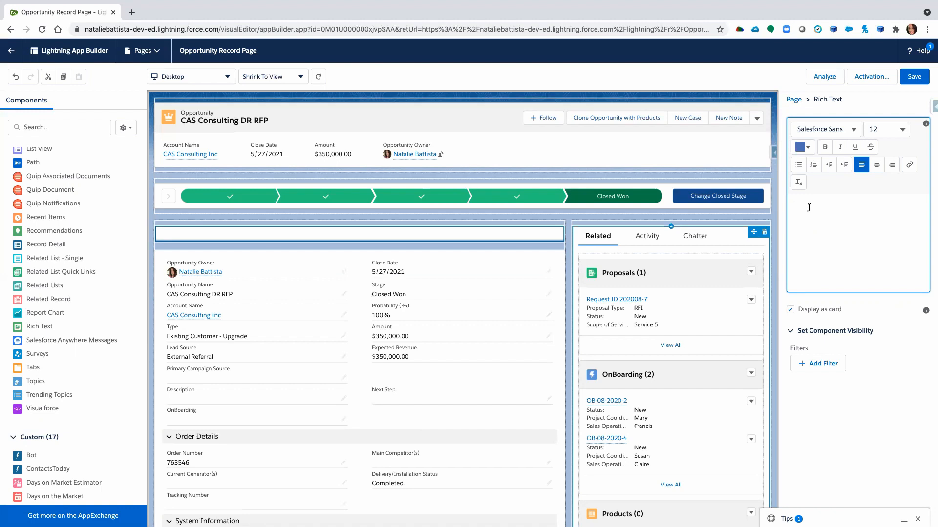
Enter the message 'Your Close Date is Past Due!!' in the Rich Text editor
{"action": "type", "text": "YOur"}
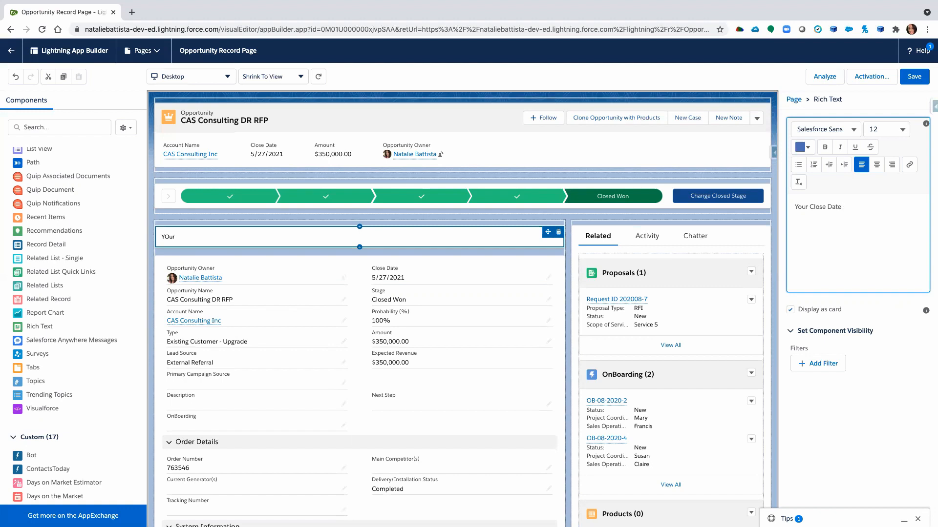
{"action": "type", "text": "is Past Due!!"}
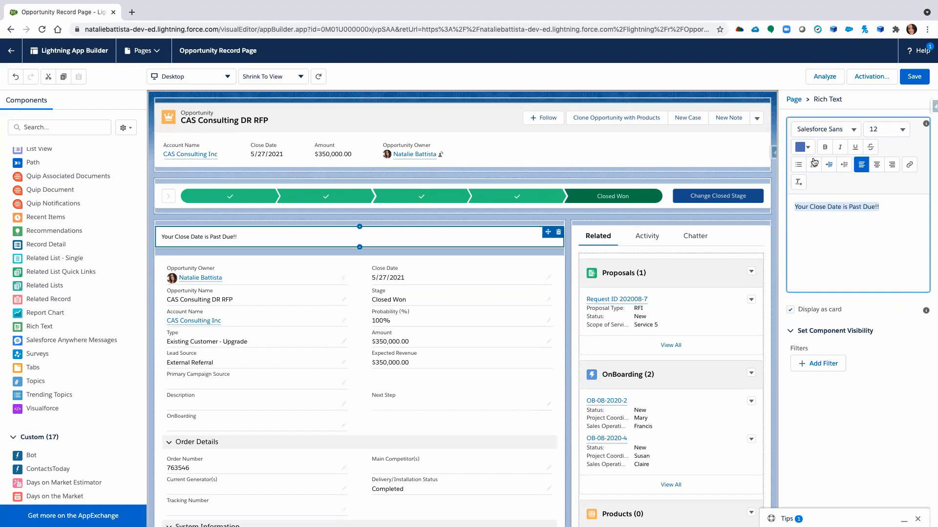
Colour the message red, enlarge its font size and center it in the component
{"action": "left_click", "coordinate": [802, 148]}
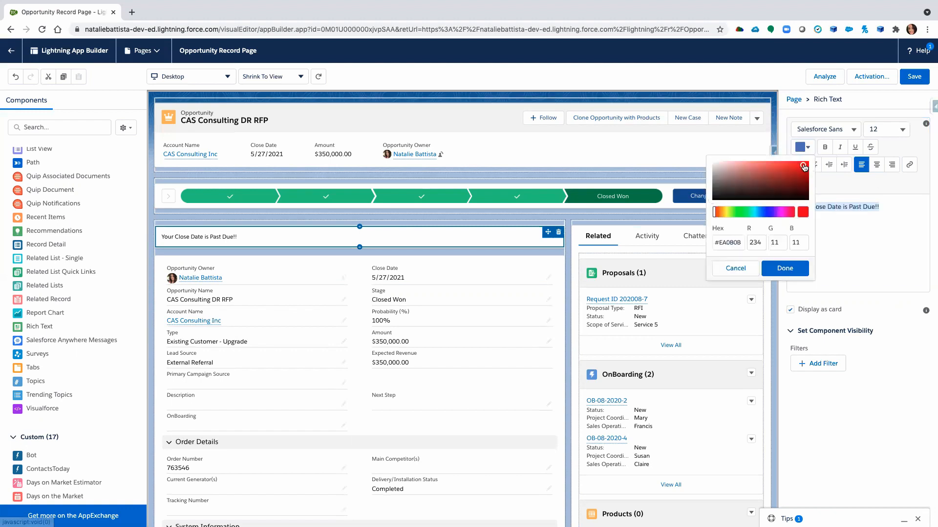
{"action": "left_click", "coordinate": [785, 267]}
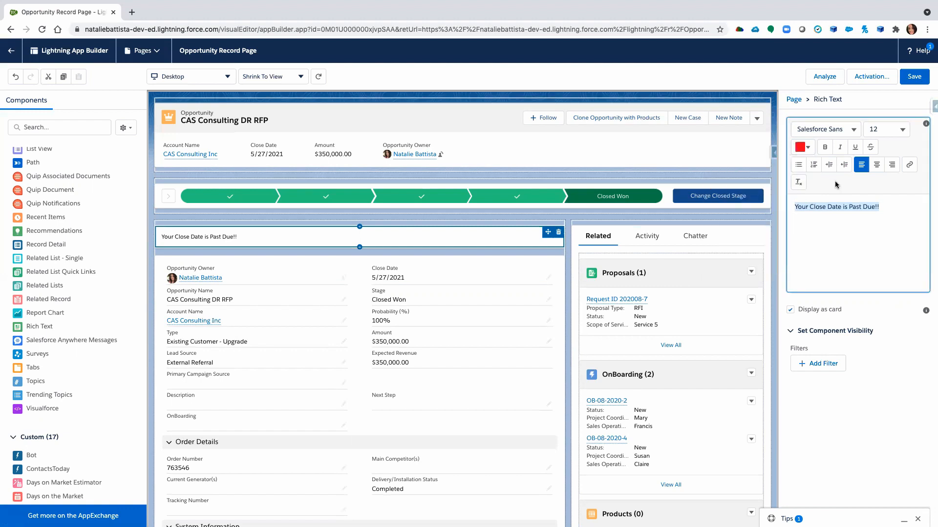
{"action": "left_click", "coordinate": [885, 129]}
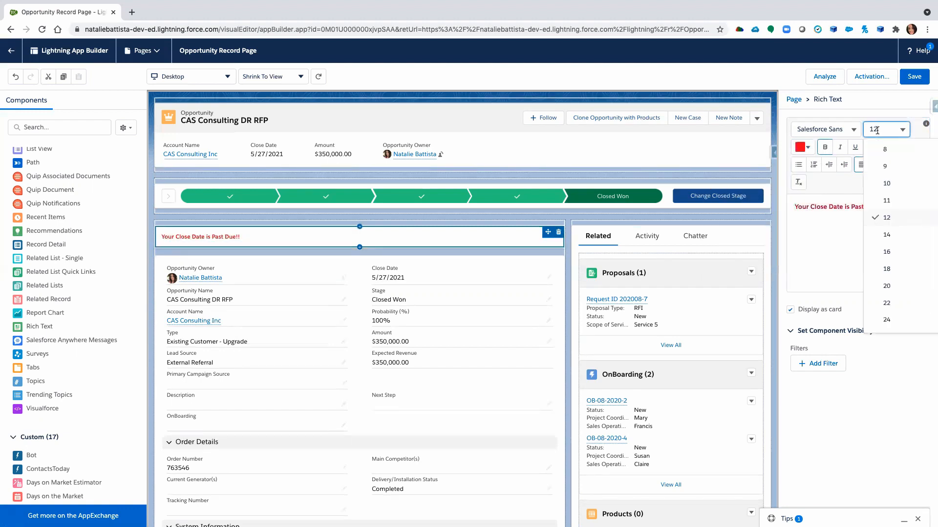
{"action": "left_click", "coordinate": [885, 252]}
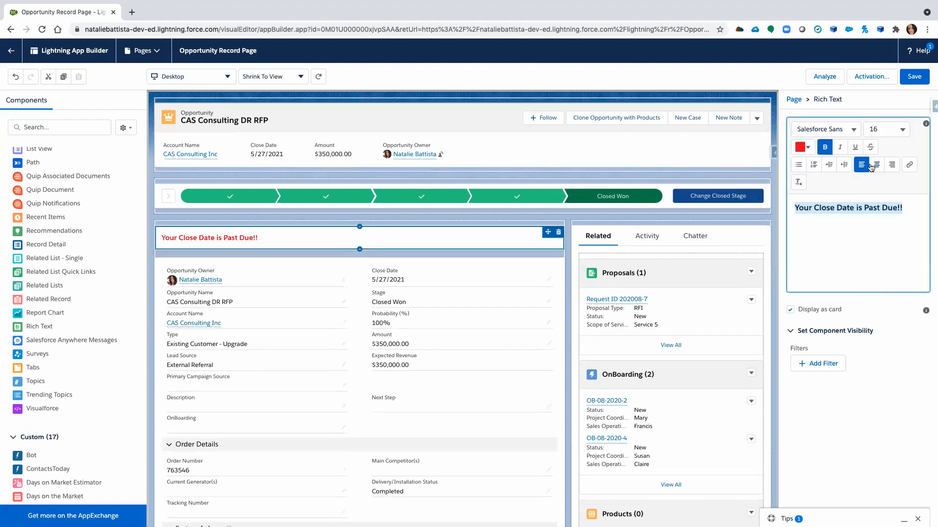
{"action": "left_click", "coordinate": [876, 164]}
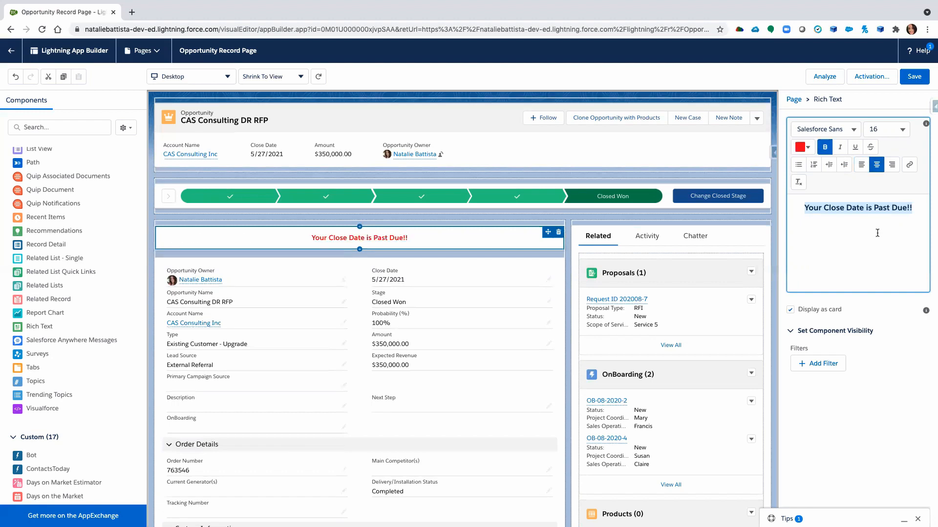
{"action": "left_click", "coordinate": [886, 128]}
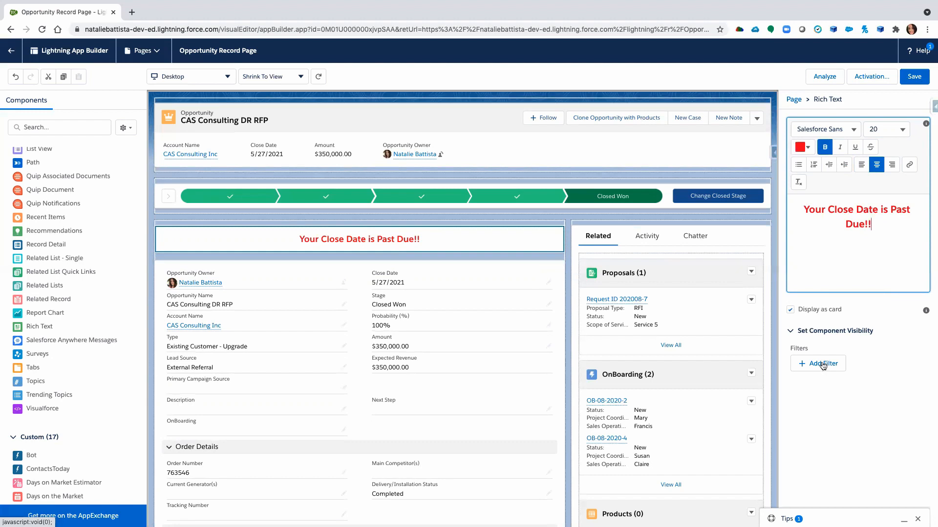
Add a visibility filter showing the message only when CloseDate(Day) <= TODAY is True
{"action": "left_click", "coordinate": [817, 363]}
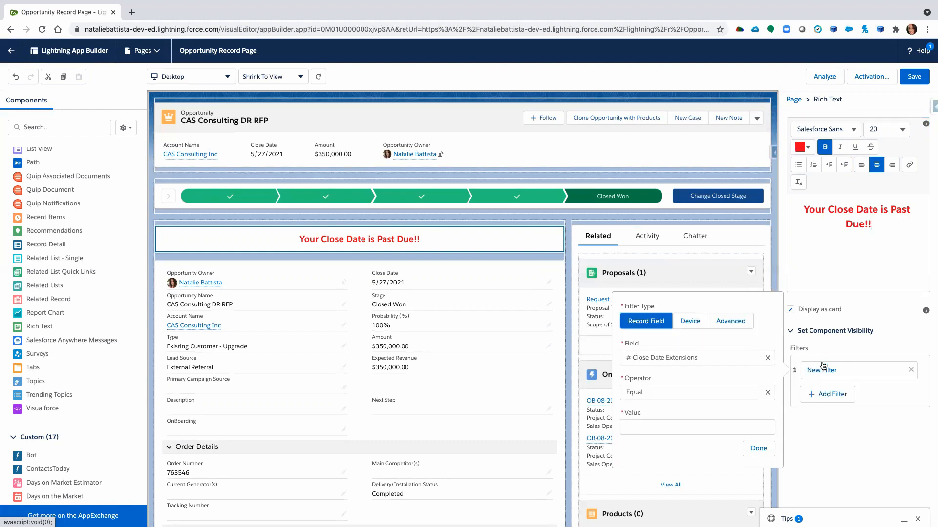
{"action": "mouse_move", "coordinate": [796, 367]}
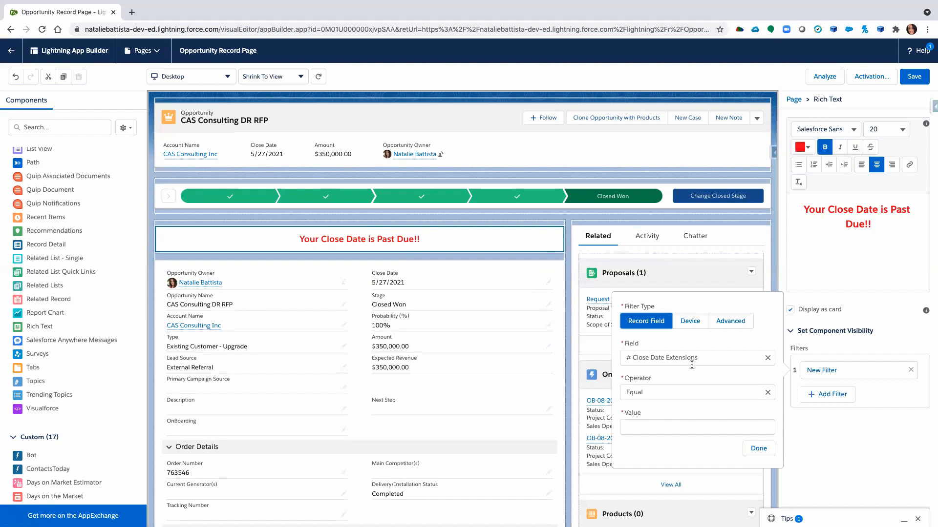
{"action": "left_click", "coordinate": [694, 358]}
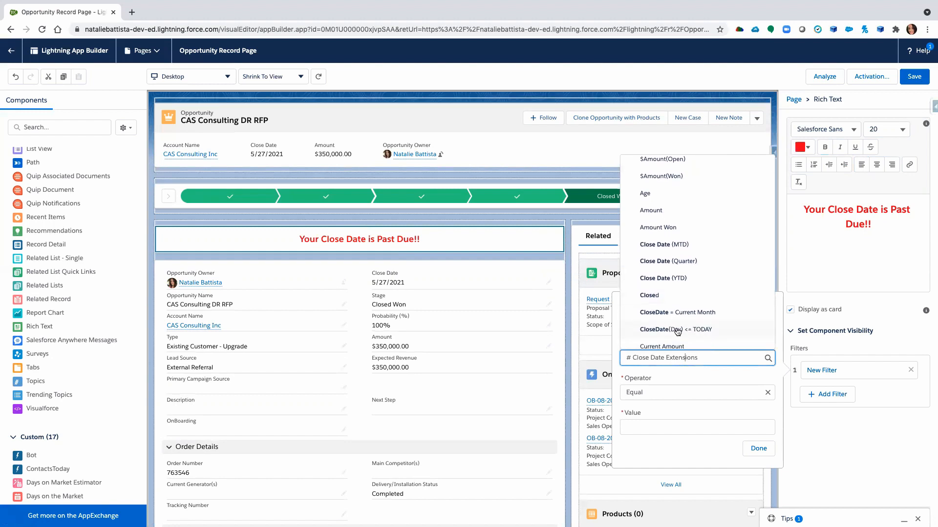
{"action": "left_click", "coordinate": [674, 329]}
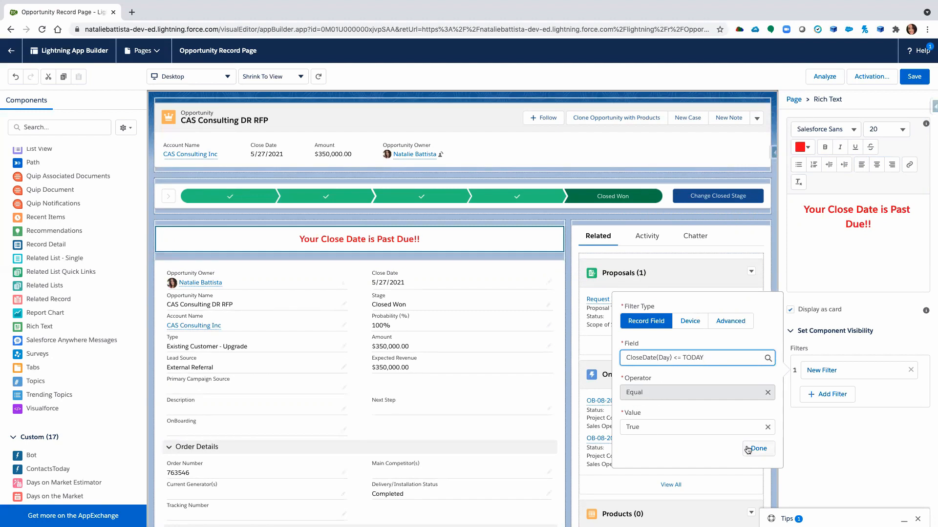
{"action": "left_click", "coordinate": [758, 448]}
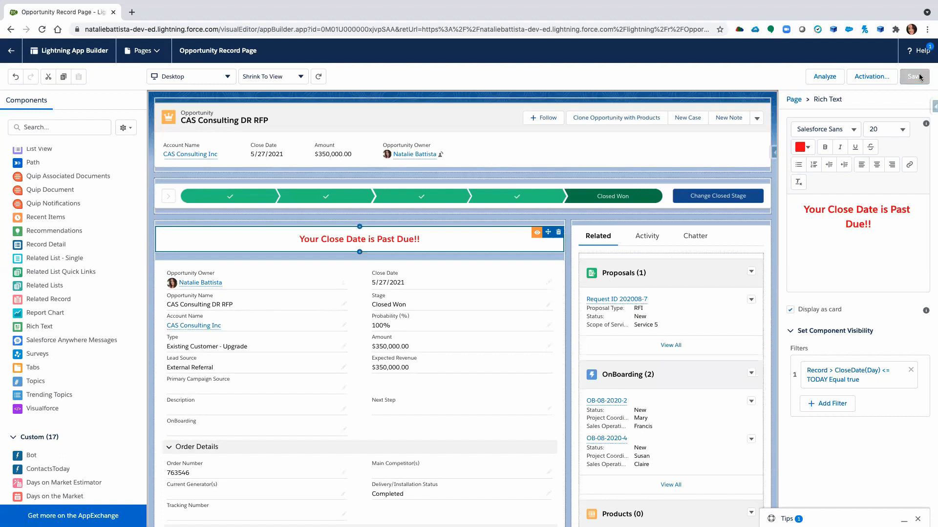
Save the record page and return to the live opportunity record
{"action": "left_click", "coordinate": [913, 77]}
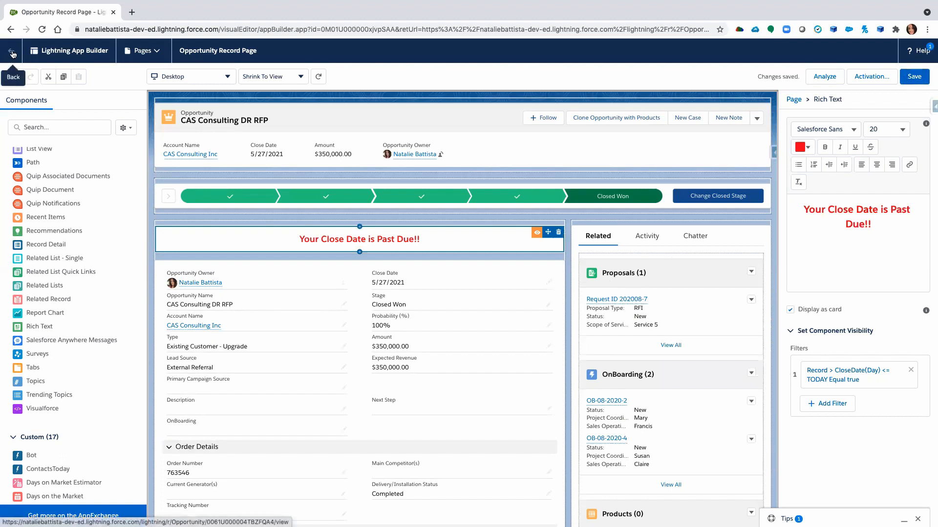
{"action": "left_click", "coordinate": [11, 50]}
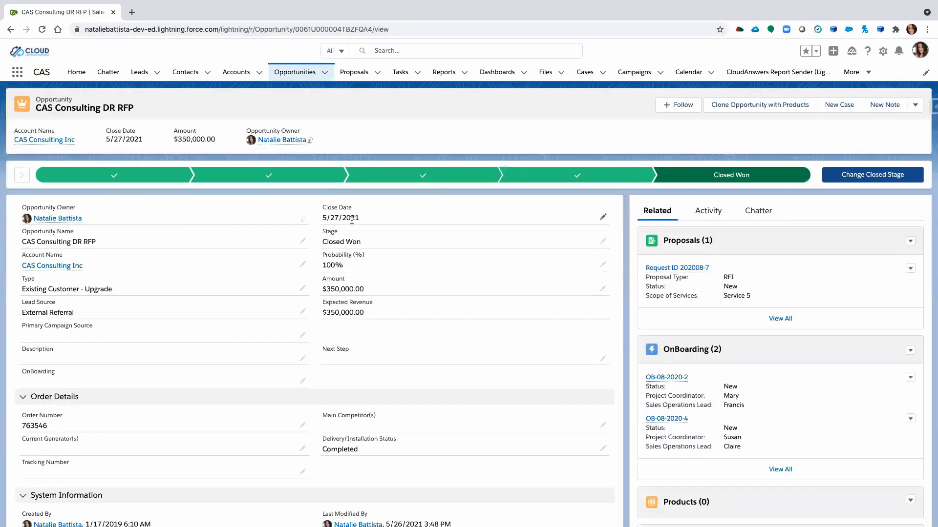
{"action": "mouse_move", "coordinate": [595, 224]}
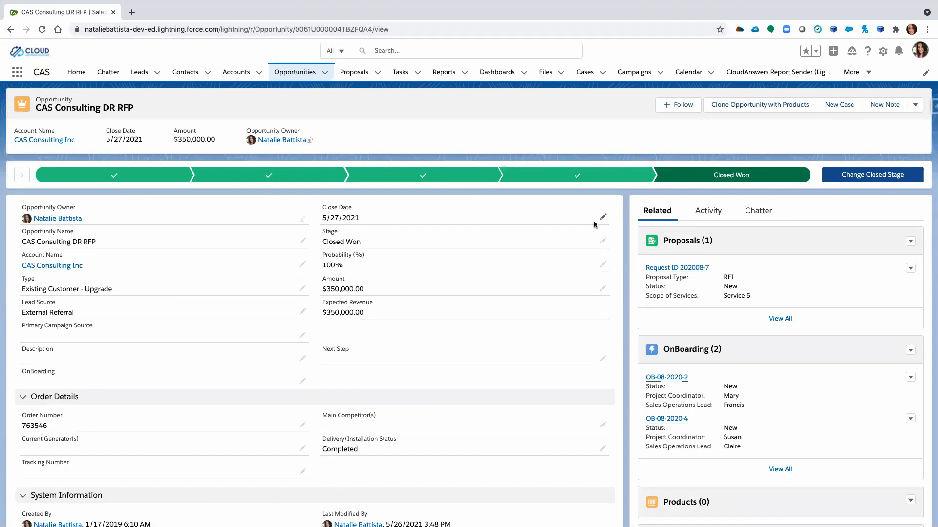
Change the opportunity's Close Date to 5/5/2021 and save it
{"action": "left_click", "coordinate": [603, 217]}
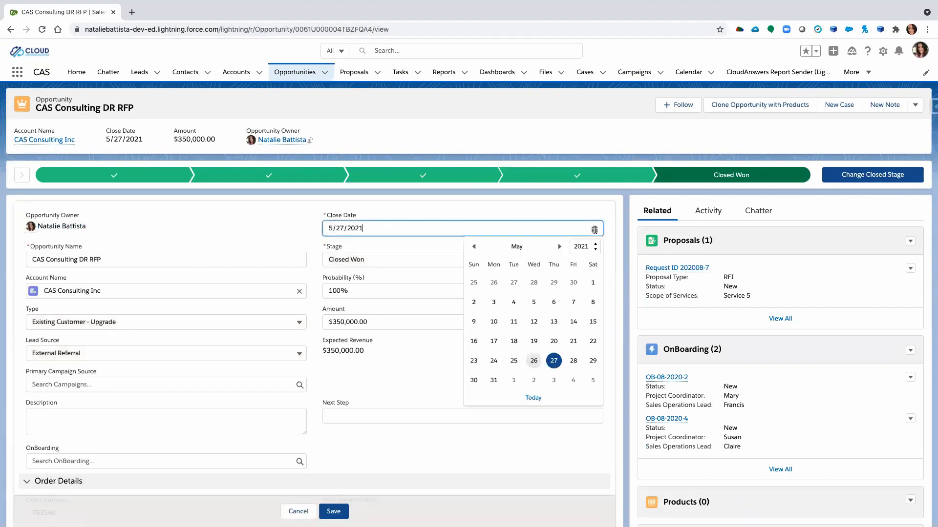
{"action": "left_click", "coordinate": [533, 302]}
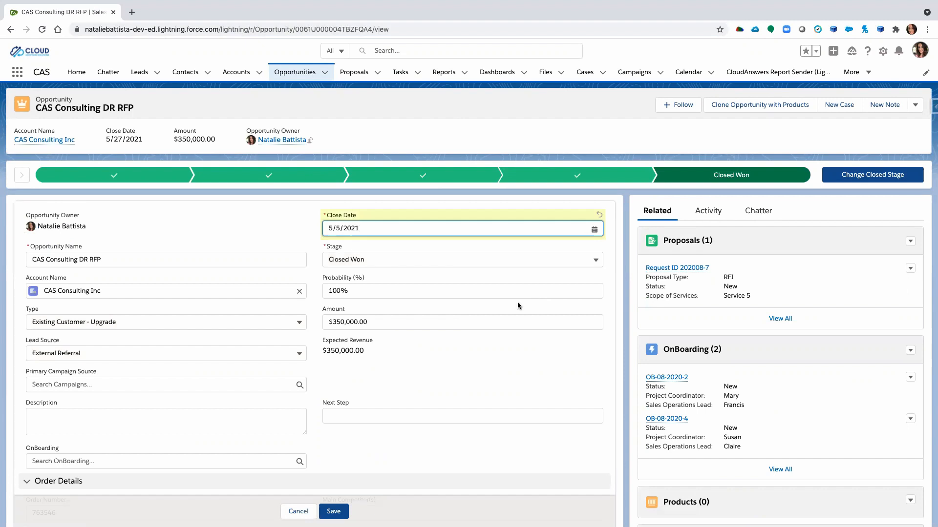
{"action": "left_click", "coordinate": [333, 510]}
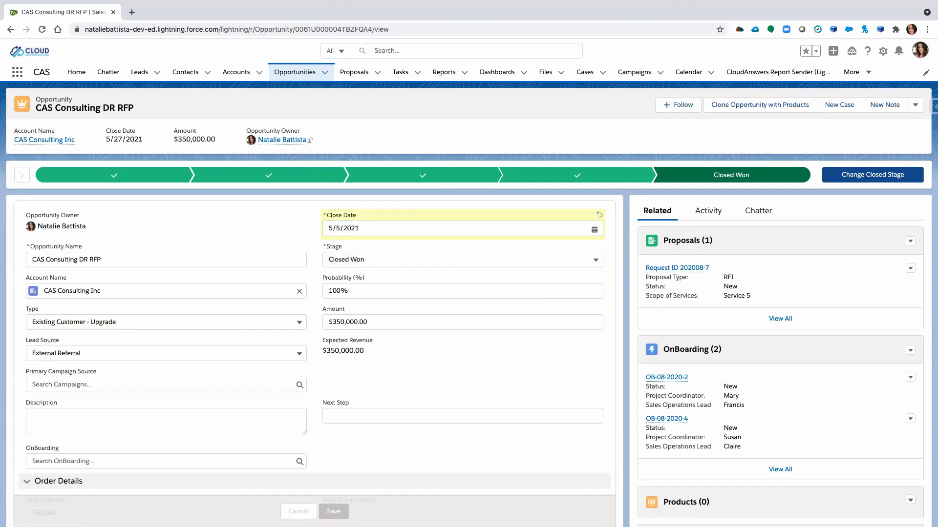
{"action": "left_click", "coordinate": [332, 511]}
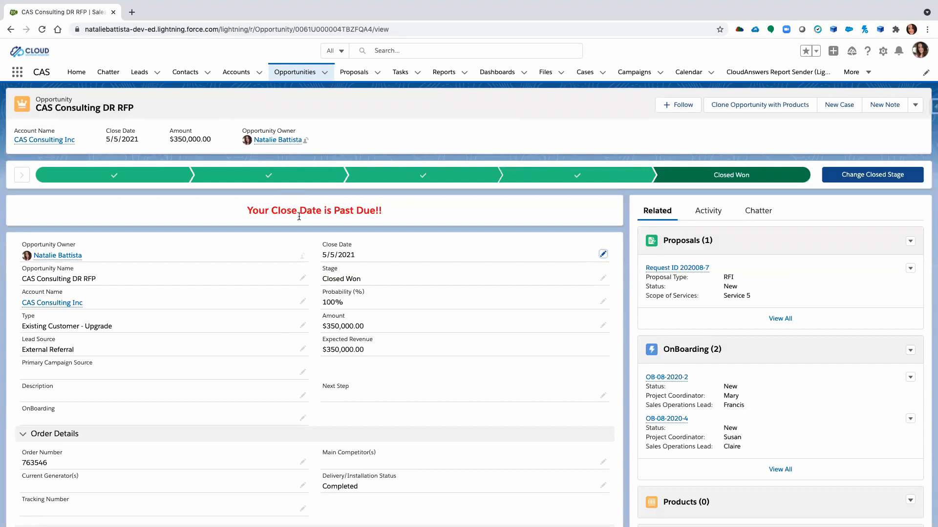
{"action": "mouse_move", "coordinate": [453, 214]}
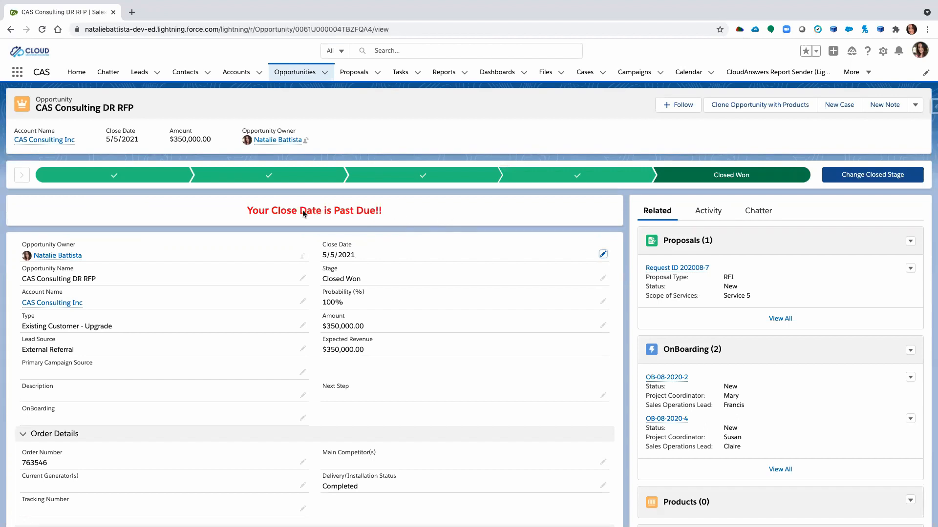
{"action": "mouse_move", "coordinate": [272, 217]}
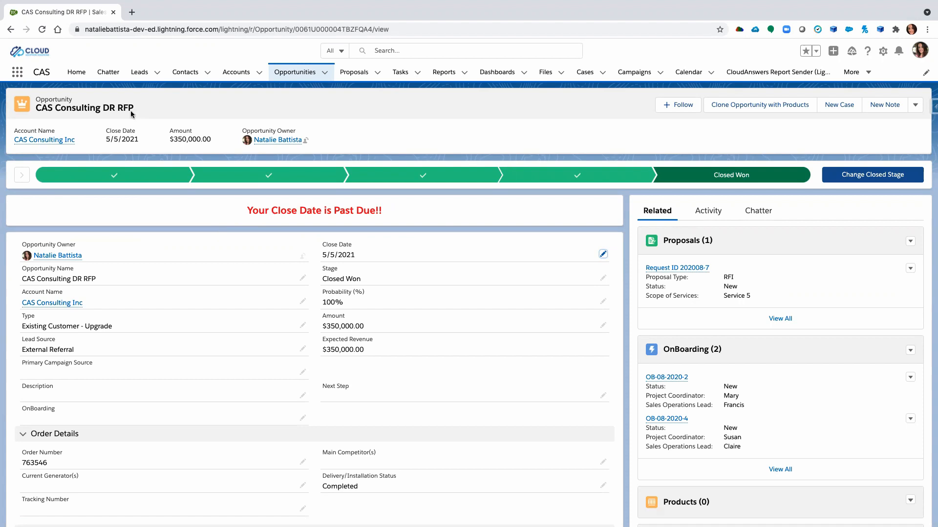
{"action": "mouse_move", "coordinate": [135, 73]}
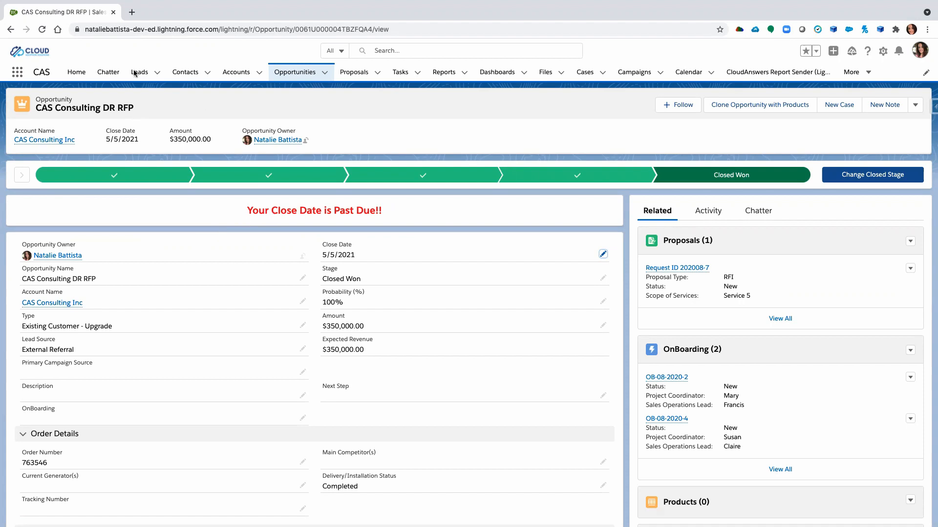
{"action": "mouse_move", "coordinate": [317, 258]}
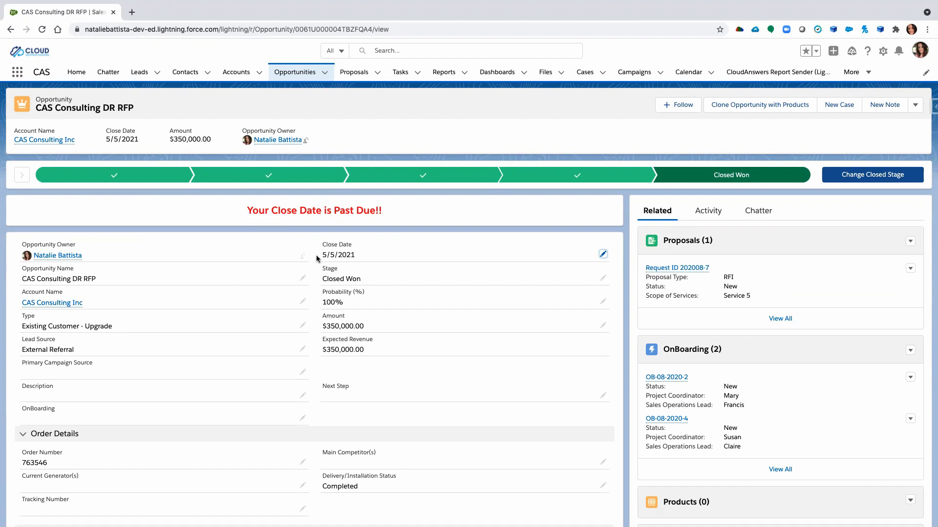
{"action": "mouse_move", "coordinate": [448, 517]}
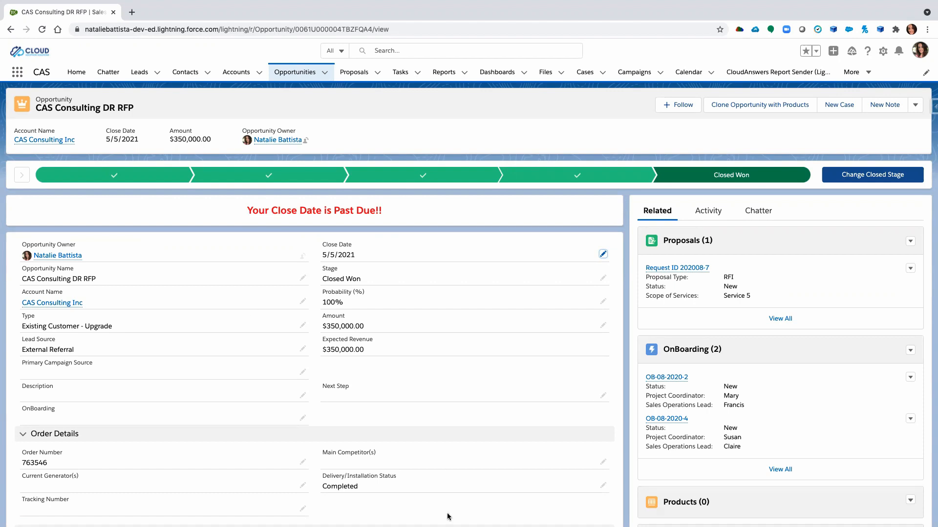